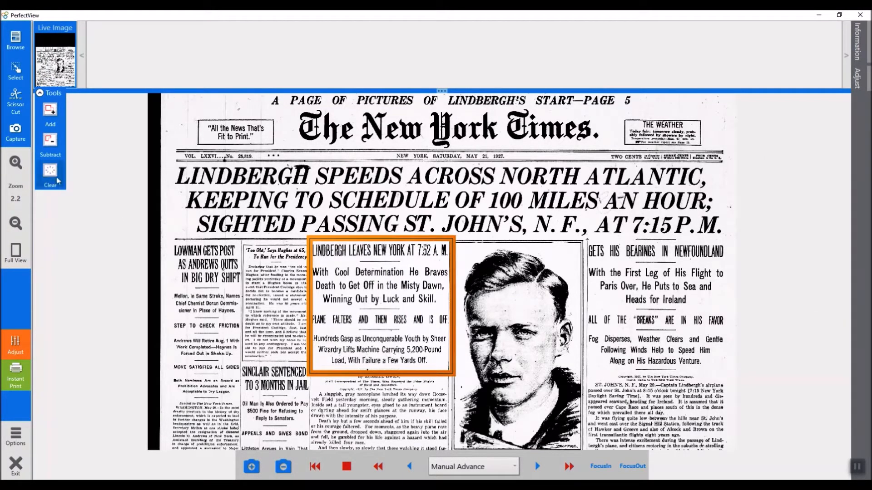
Clear the marked region around the Lindbergh Leaves New York article using the Tools panel.
click(50, 174)
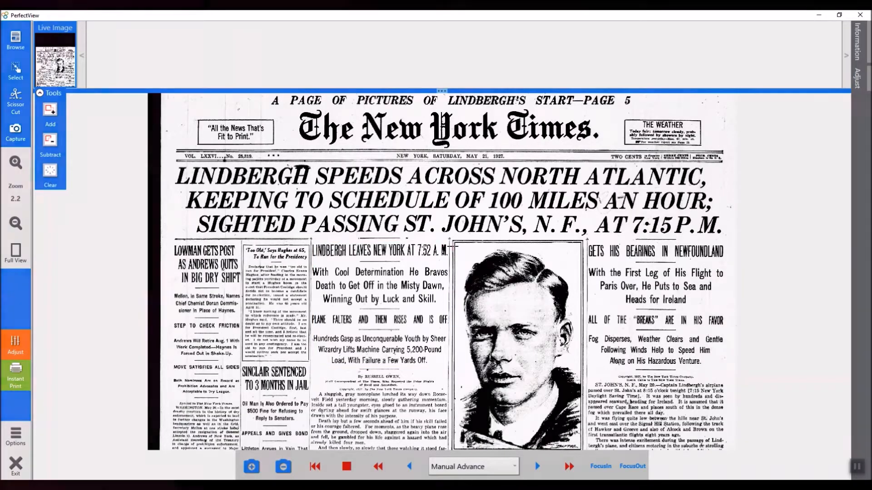
Show the Live Image Adjust panel with brightness -370, contrast 460 and sharpen 20.
click(15, 344)
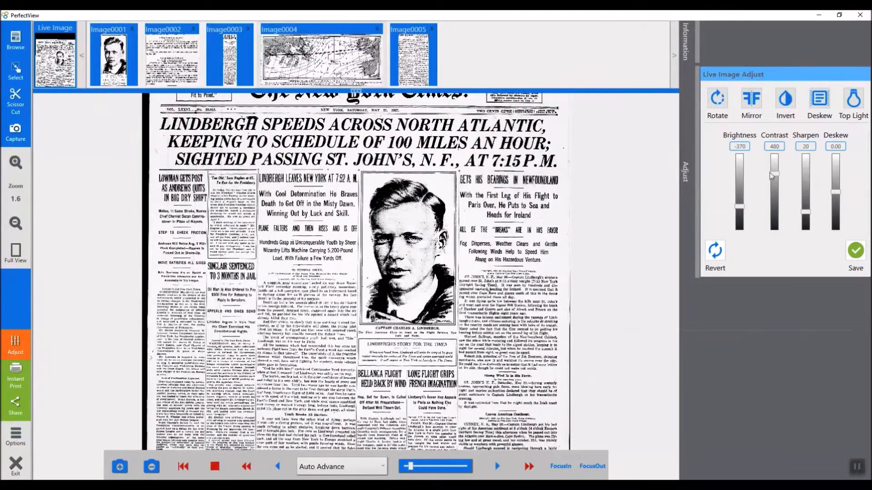
mouse_move(802, 109)
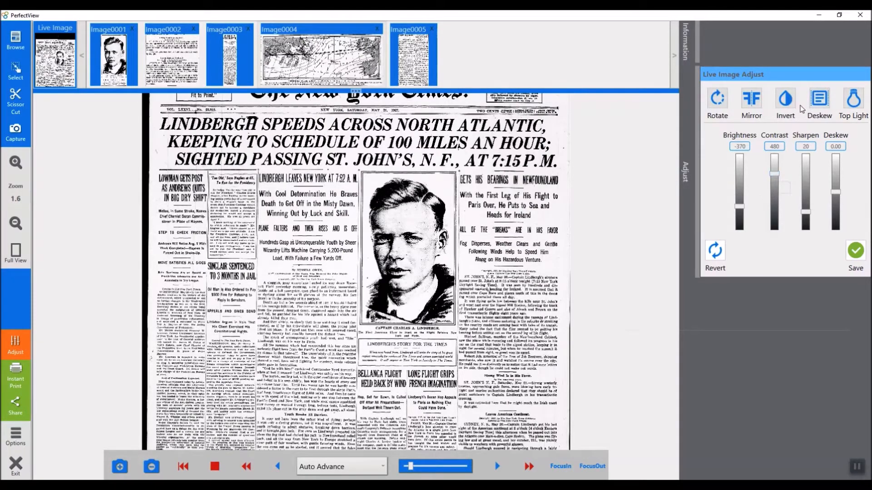